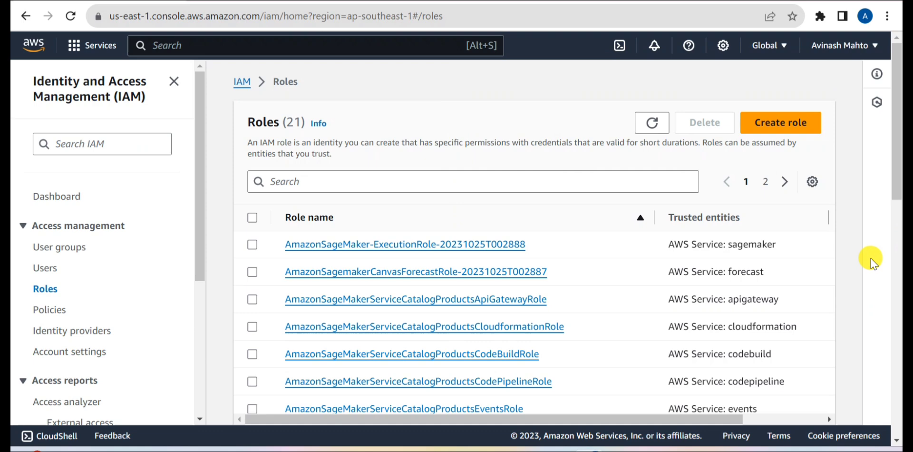
{"action": "mouse_move", "coordinate": [337, 86]}
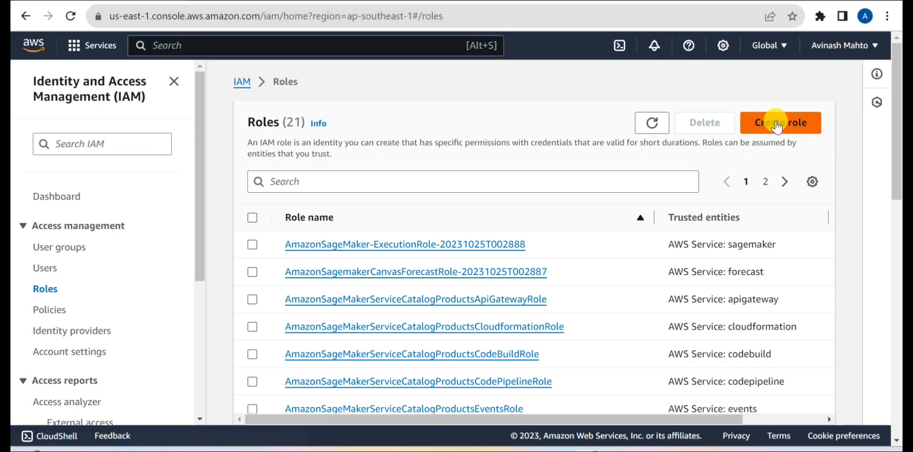
- Start a new role with the EC2 Role for AWS Systems Manager use case
{"action": "left_click", "coordinate": [779, 122]}
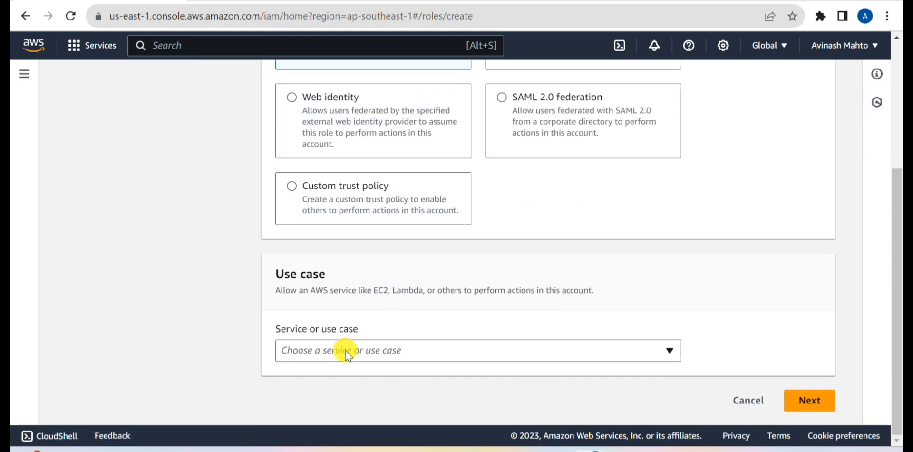
{"action": "left_click", "coordinate": [477, 350]}
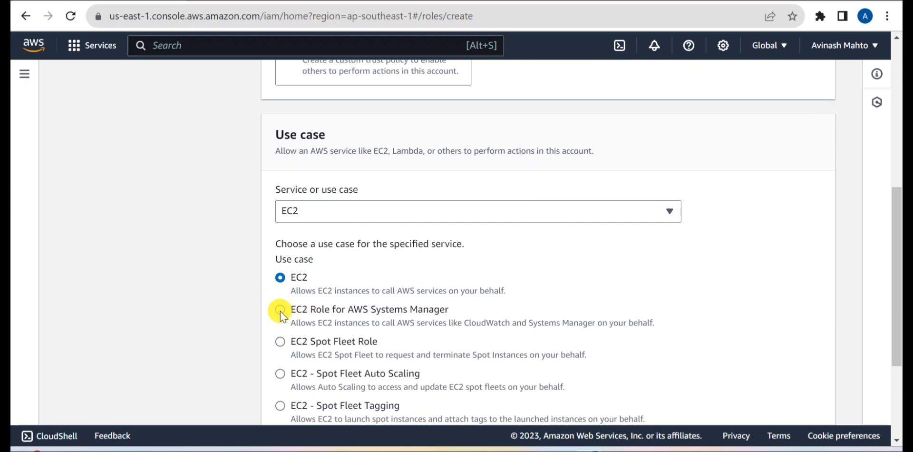
{"action": "left_click", "coordinate": [280, 309]}
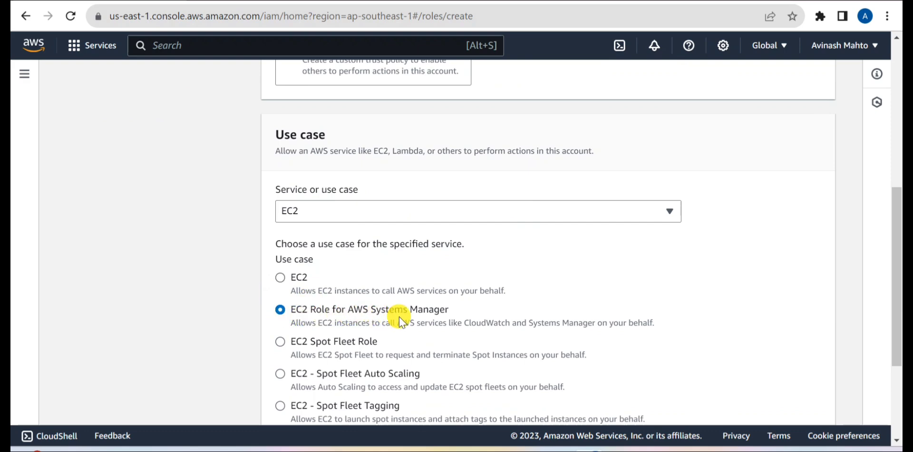
{"action": "scroll", "scroll_direction": "down", "scroll_amount": 3}
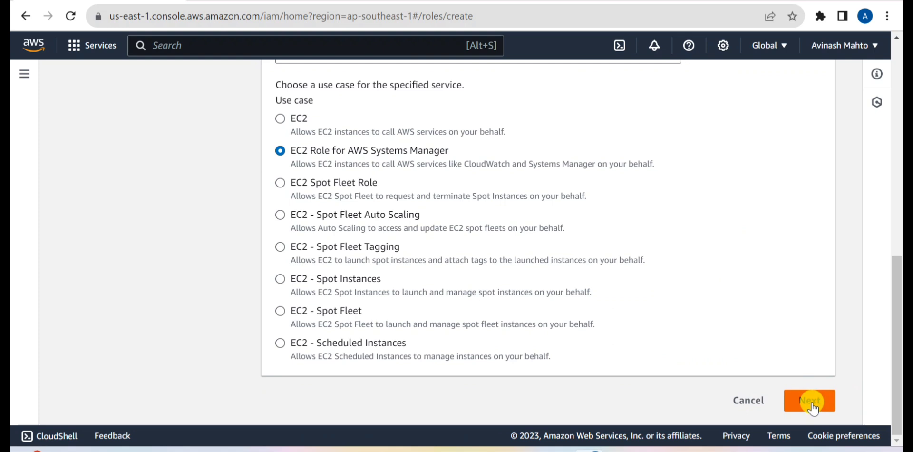
{"action": "left_click", "coordinate": [809, 400]}
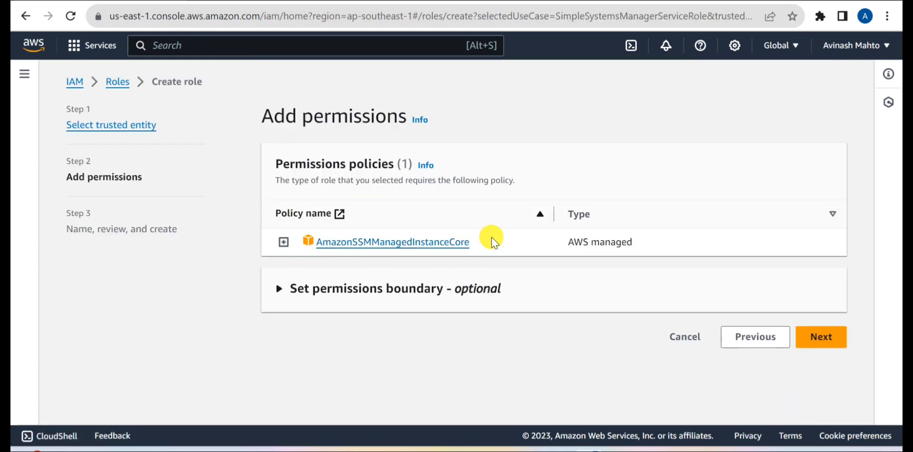
{"action": "double_click", "coordinate": [391, 242]}
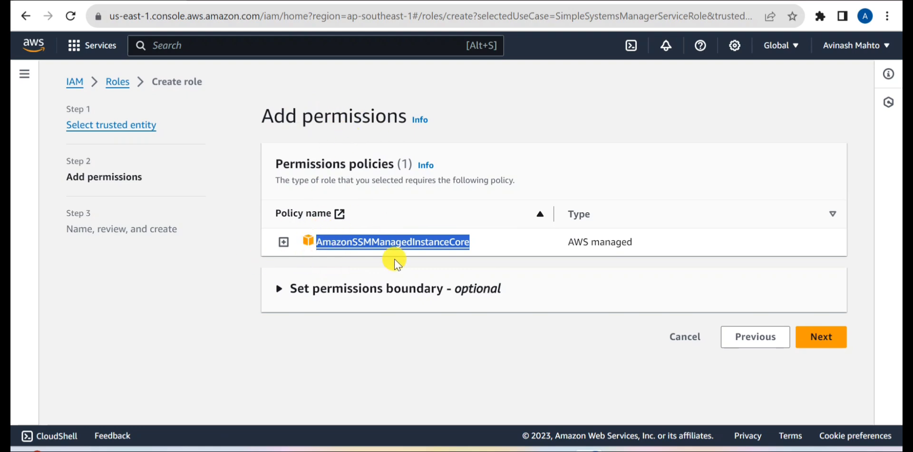
{"action": "mouse_move", "coordinate": [433, 242]}
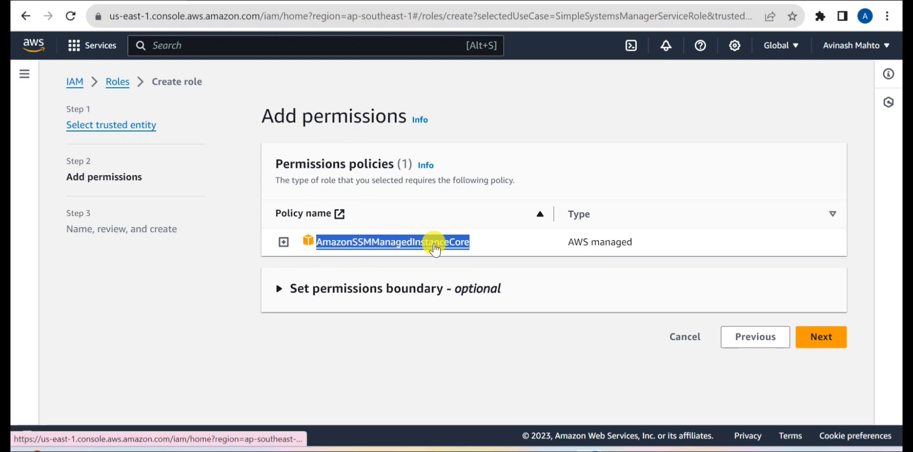
- Name the role SSM-Role-EC2 and create it after reviewing the details
{"action": "left_click", "coordinate": [820, 337]}
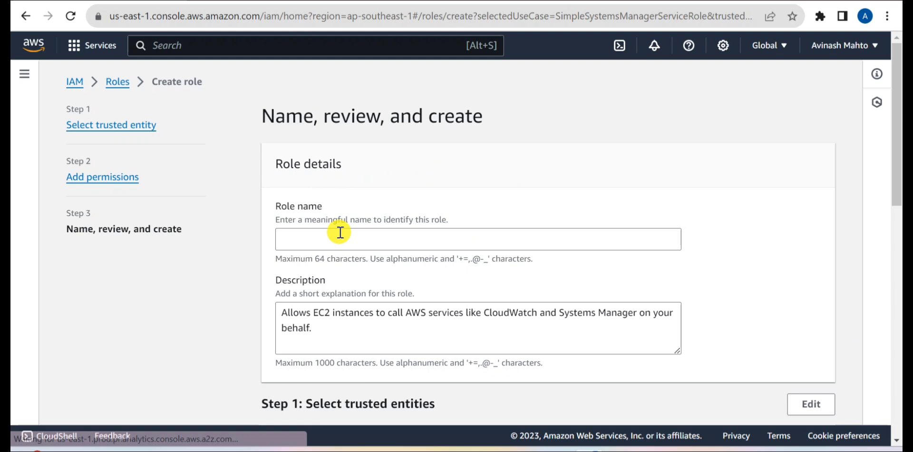
{"action": "type", "text": "SSM"}
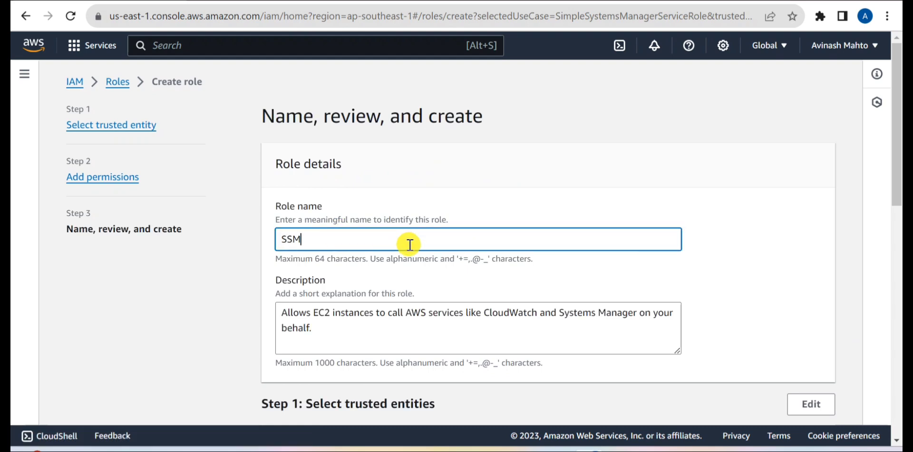
{"action": "type", "text": "-Role"}
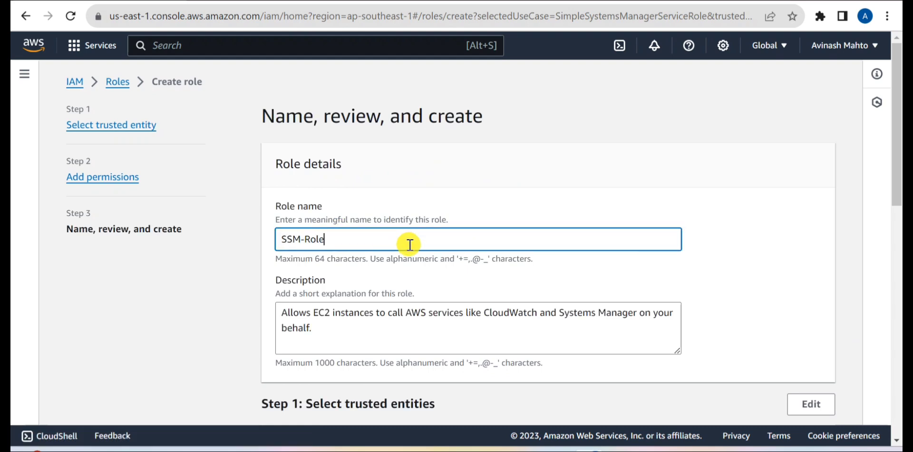
{"action": "type", "text": "-EC@"}
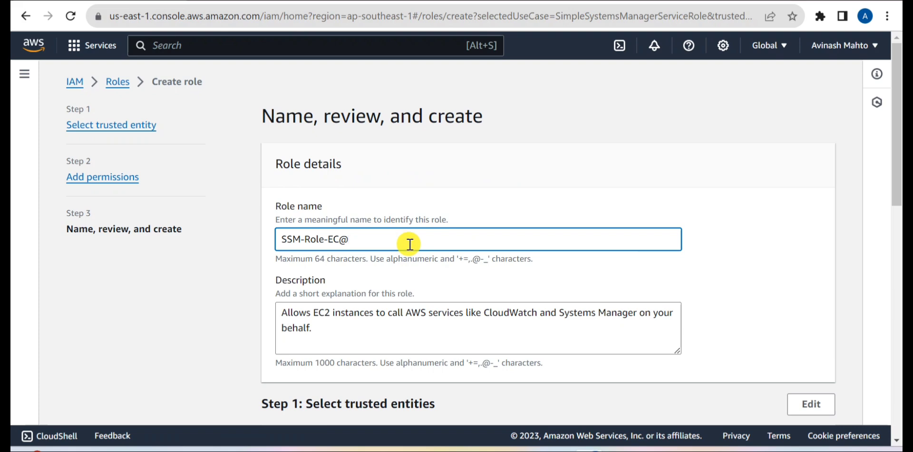
{"action": "scroll", "scroll_direction": "down", "scroll_amount": 3}
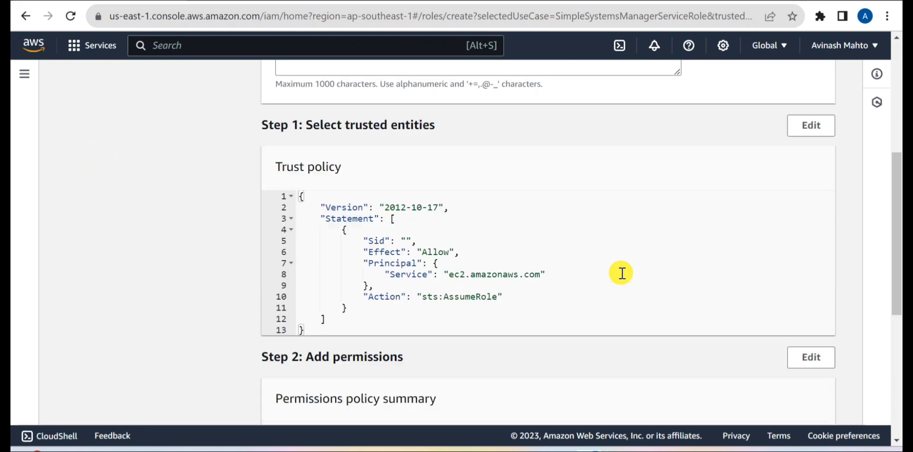
{"action": "scroll", "scroll_direction": "down", "scroll_amount": 3}
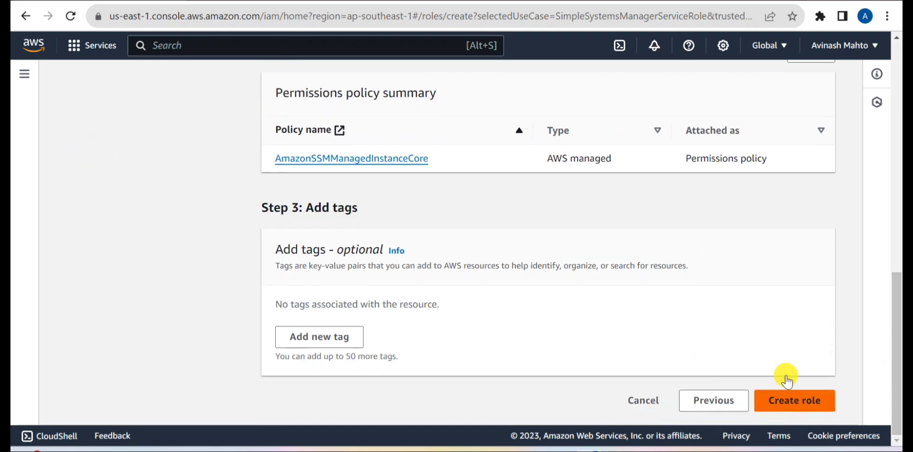
{"action": "left_click", "coordinate": [793, 400]}
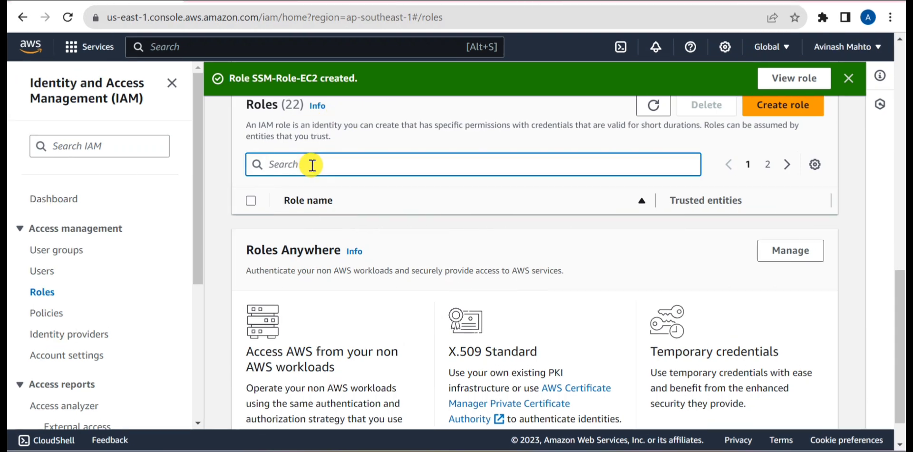
- Search roles for SSM and open SSM-Role-EC2 to confirm its attached policy
{"action": "type", "text": "SSM"}
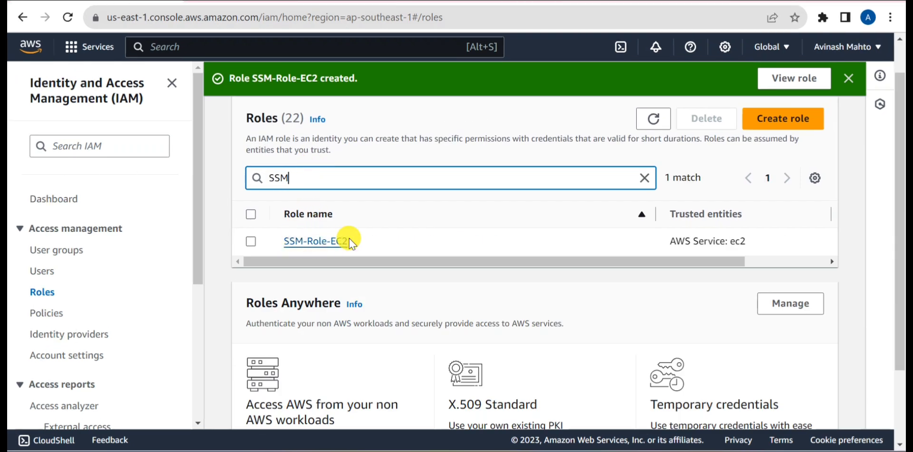
{"action": "left_click", "coordinate": [311, 241]}
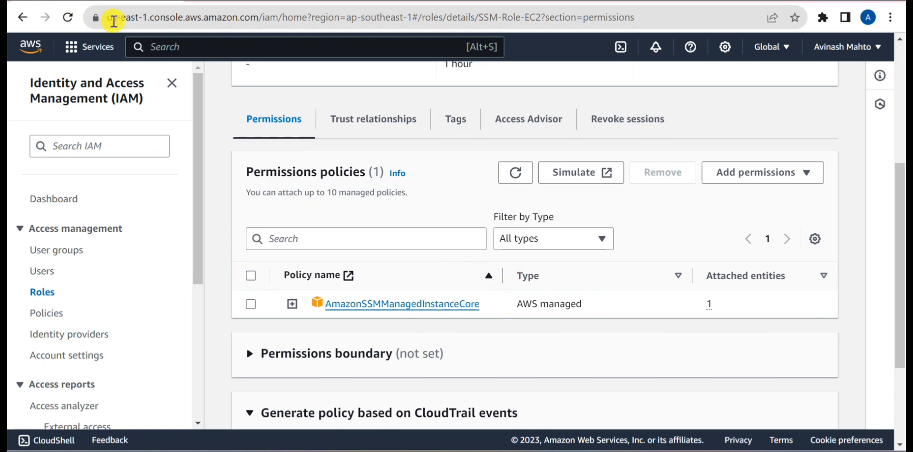
{"action": "type", "text": "EC2"}
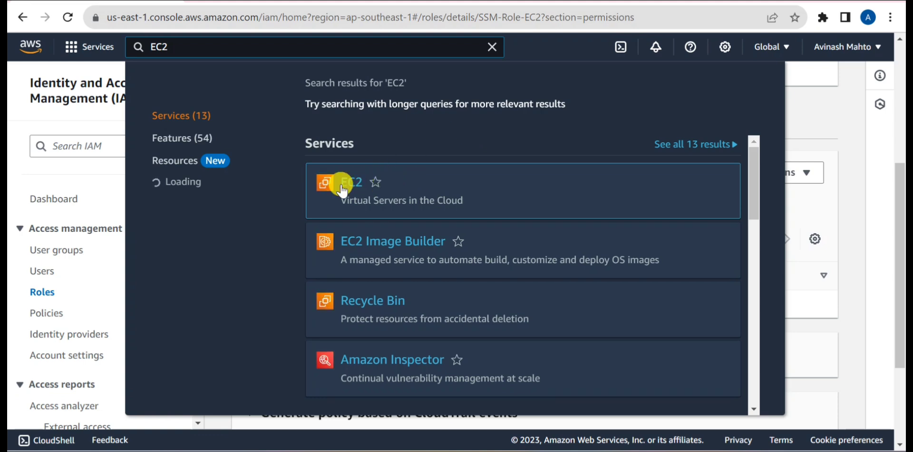
- Open the EC2 service and show the Instances list for the Singapore region
{"action": "left_click", "coordinate": [351, 182]}
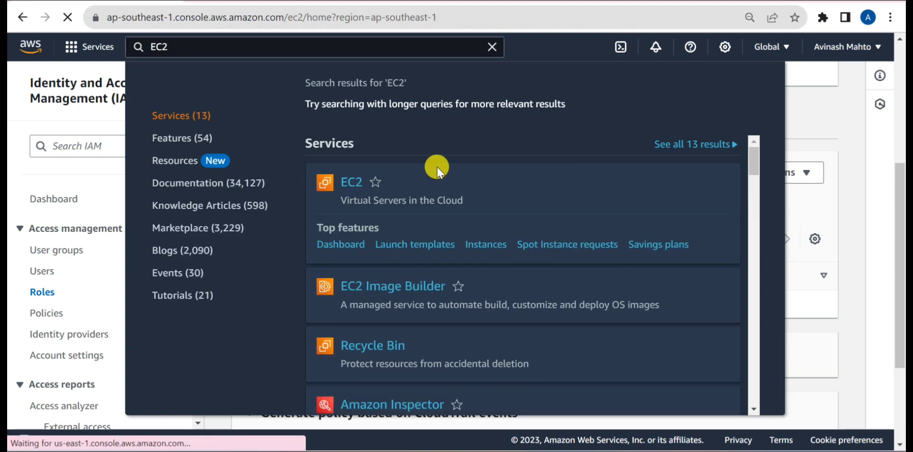
{"action": "left_click", "coordinate": [351, 182]}
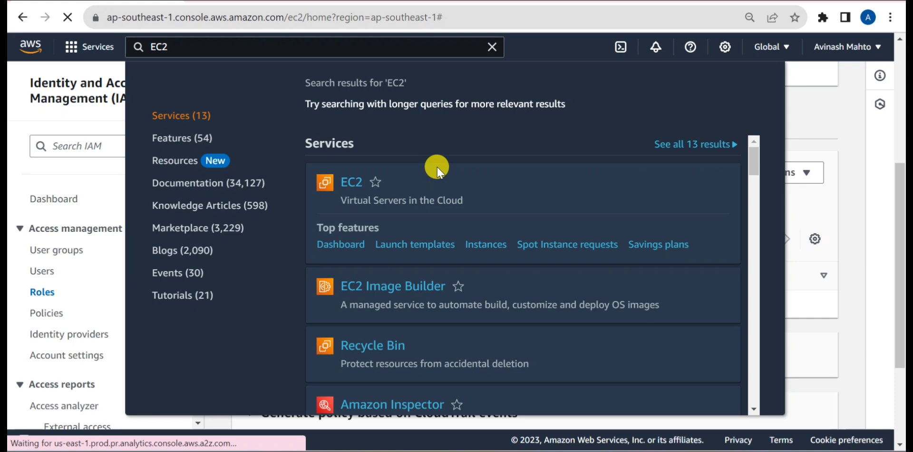
{"action": "left_click", "coordinate": [351, 181]}
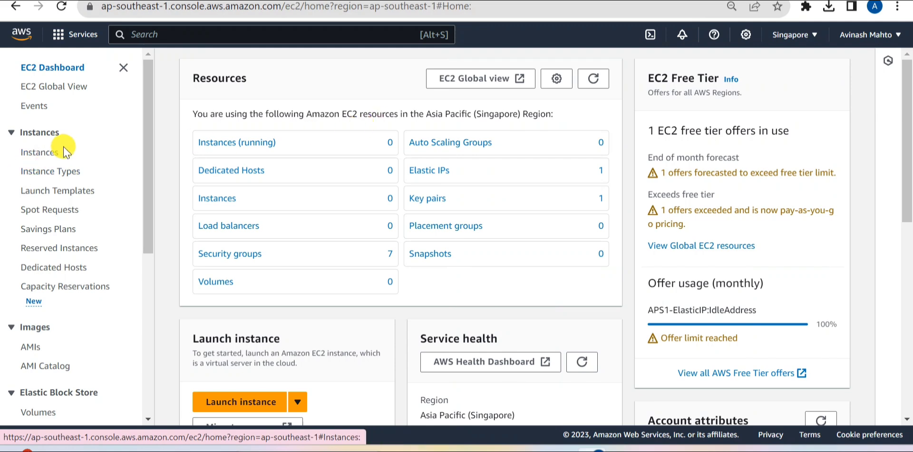
{"action": "left_click", "coordinate": [39, 152]}
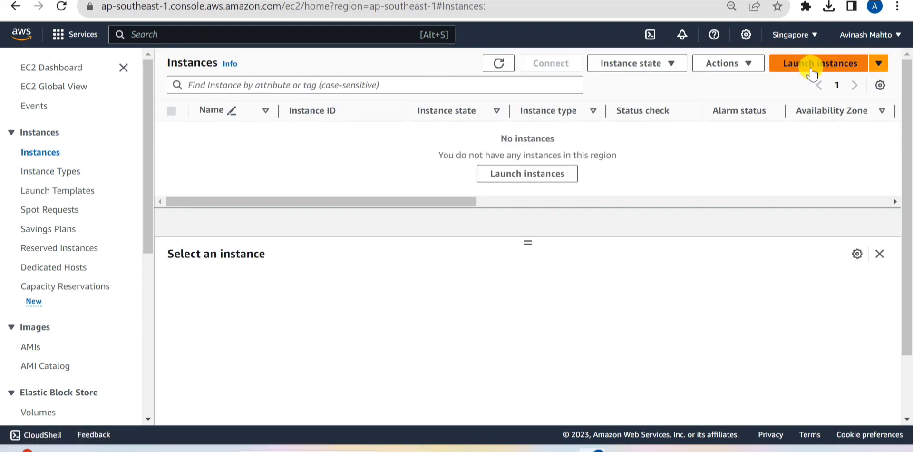
- Start launching an instance with the demo key pair and 8 GiB root volume
{"action": "left_click", "coordinate": [821, 62]}
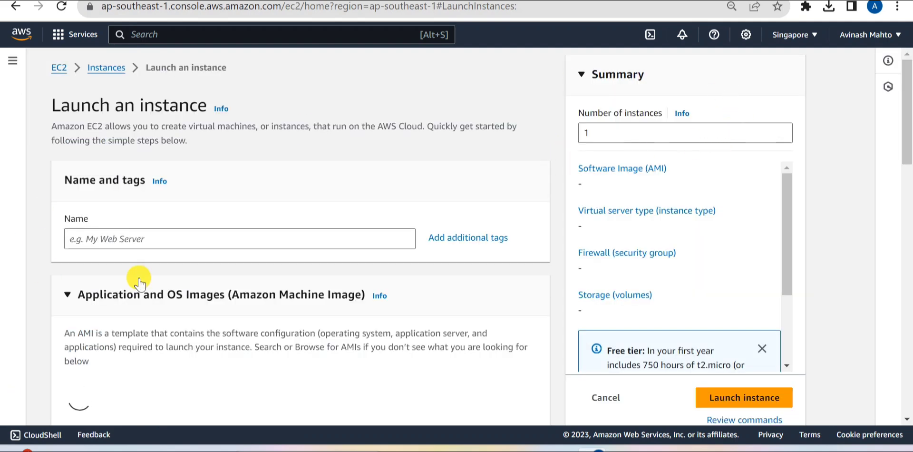
{"action": "scroll", "scroll_direction": "down", "scroll_amount": 3}
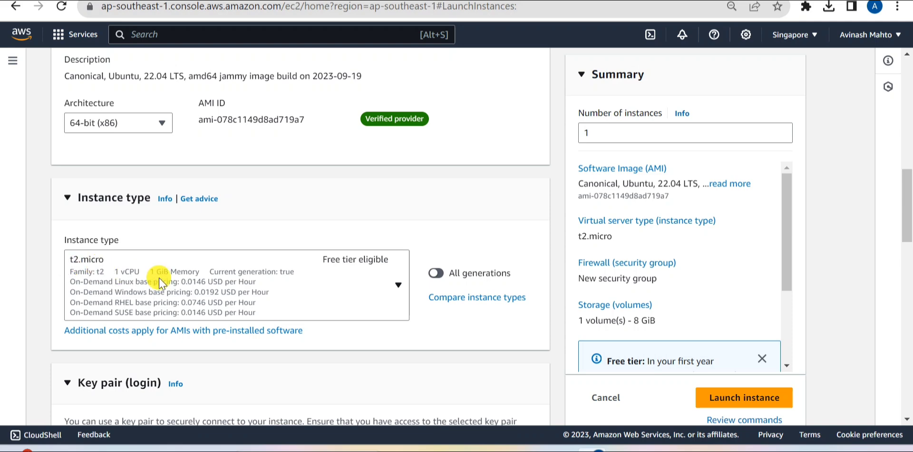
{"action": "scroll", "scroll_direction": "down", "scroll_amount": 3}
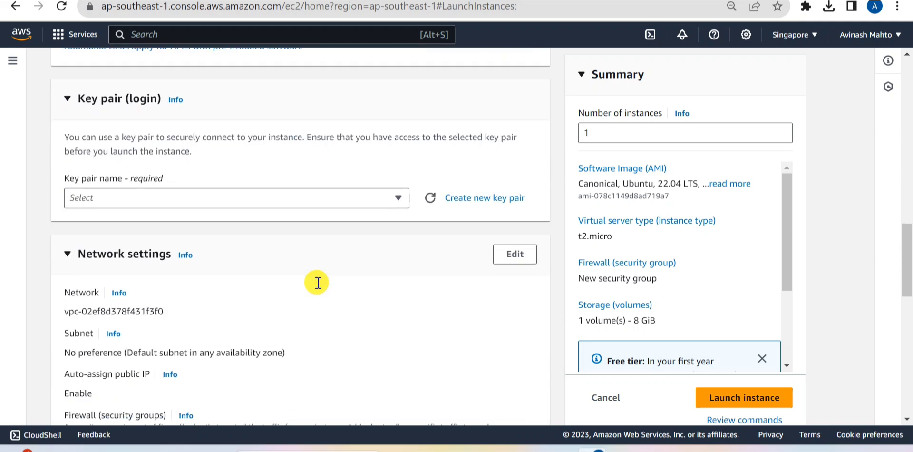
{"action": "left_click", "coordinate": [235, 197]}
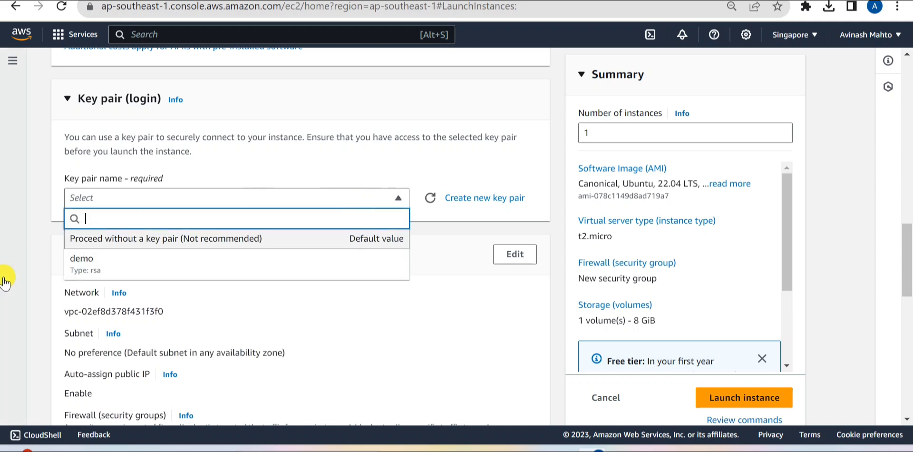
{"action": "left_click", "coordinate": [81, 258]}
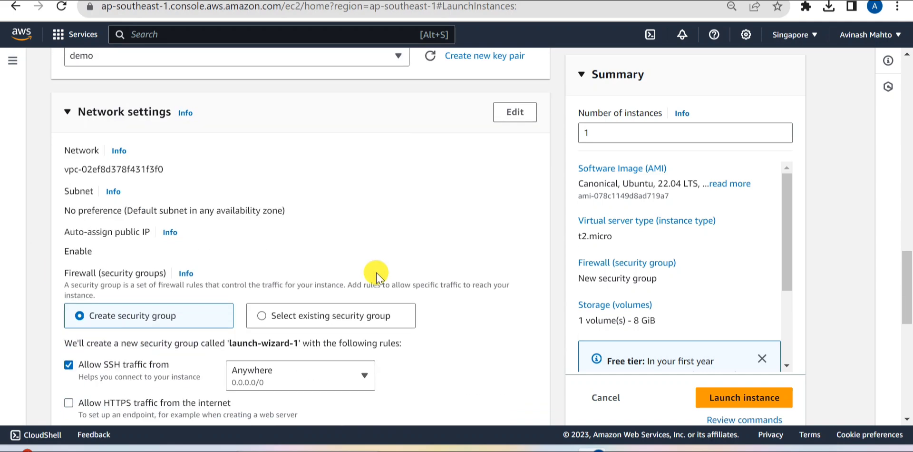
{"action": "scroll", "scroll_direction": "down", "scroll_amount": 3}
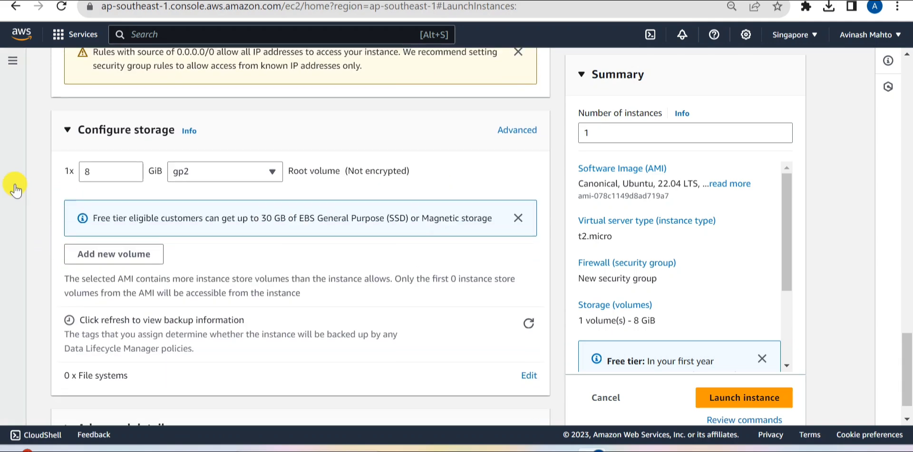
{"action": "left_click", "coordinate": [108, 171]}
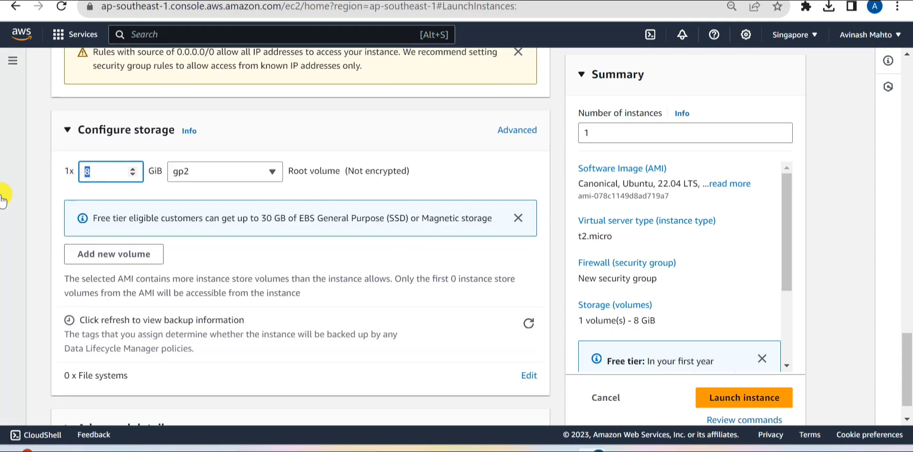
{"action": "scroll", "scroll_direction": "down", "scroll_amount": 3}
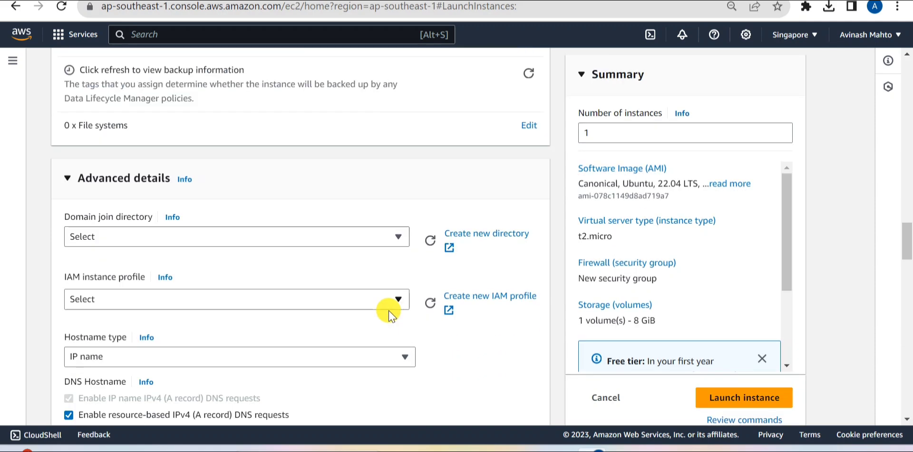
{"action": "scroll", "scroll_direction": "down", "scroll_amount": 3}
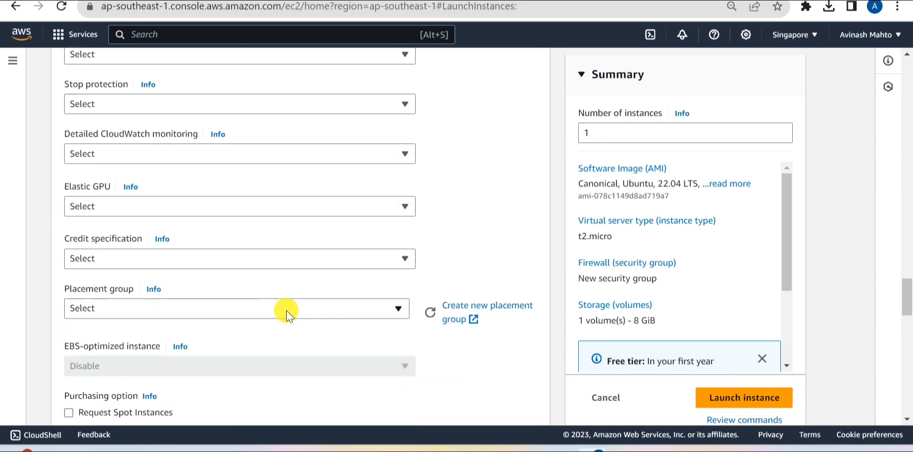
{"action": "scroll", "scroll_direction": "down", "scroll_amount": 3}
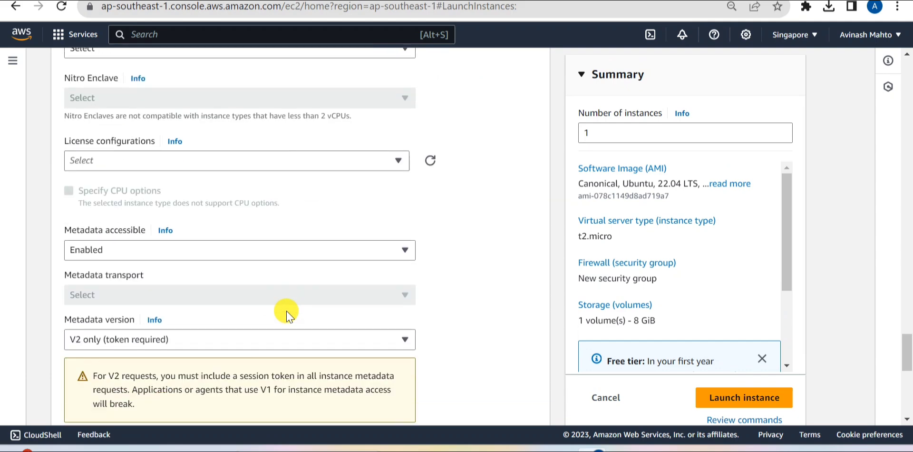
{"action": "scroll", "scroll_direction": "down", "scroll_amount": 3}
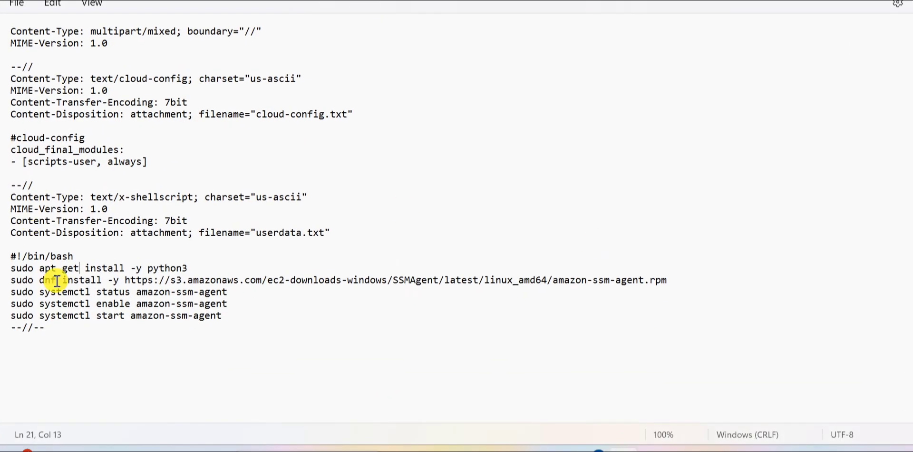
- Select the entire user-data script in Notepad
{"action": "key", "text": "ctrl+a"}
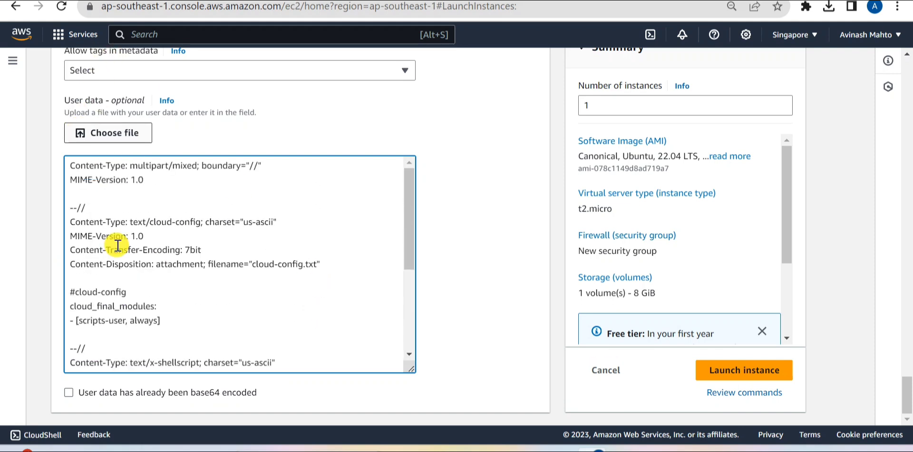
- Check the SSM agent user-data script (python3, SSMAgent download) and launch the instance
{"action": "scroll", "scroll_direction": "down", "scroll_amount": 3}
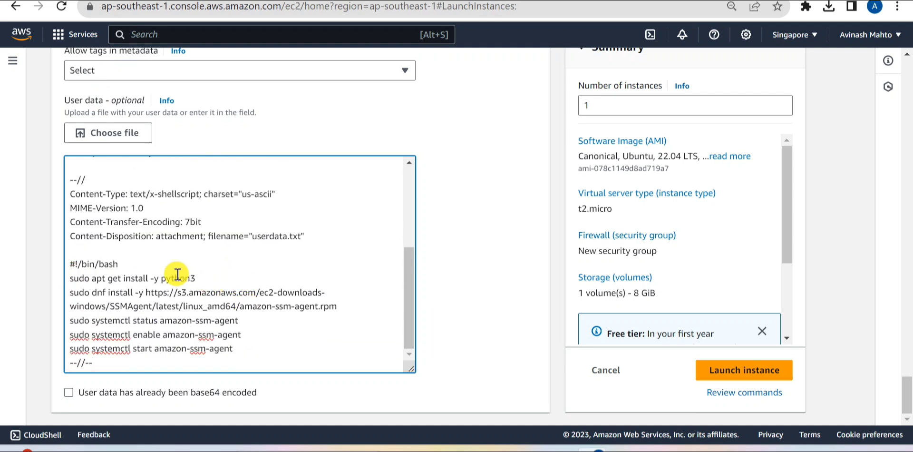
{"action": "double_click", "coordinate": [177, 278]}
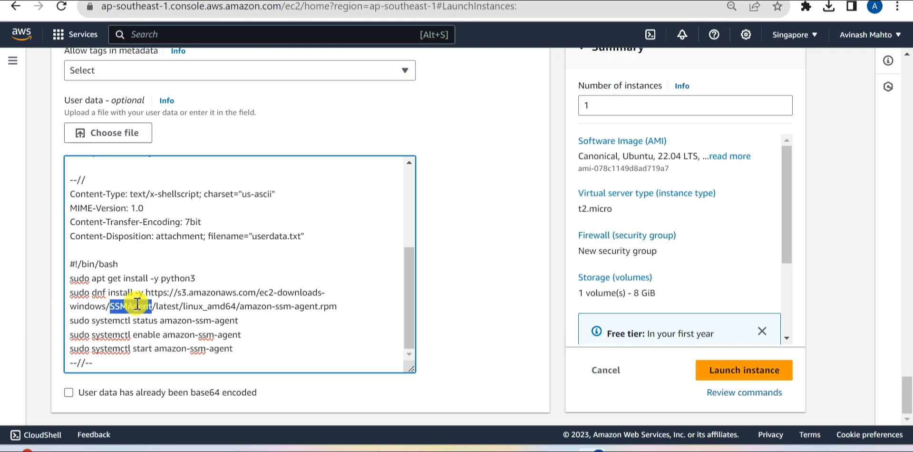
{"action": "double_click", "coordinate": [327, 306]}
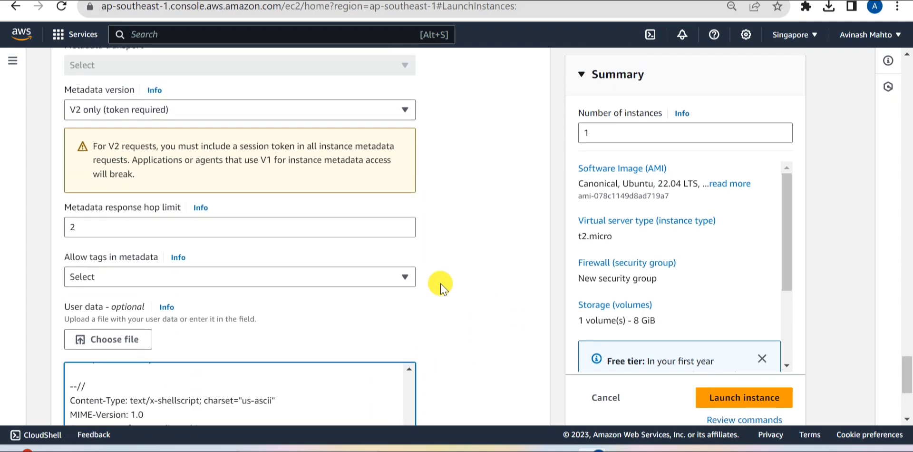
{"action": "scroll", "scroll_direction": "down", "scroll_amount": 3}
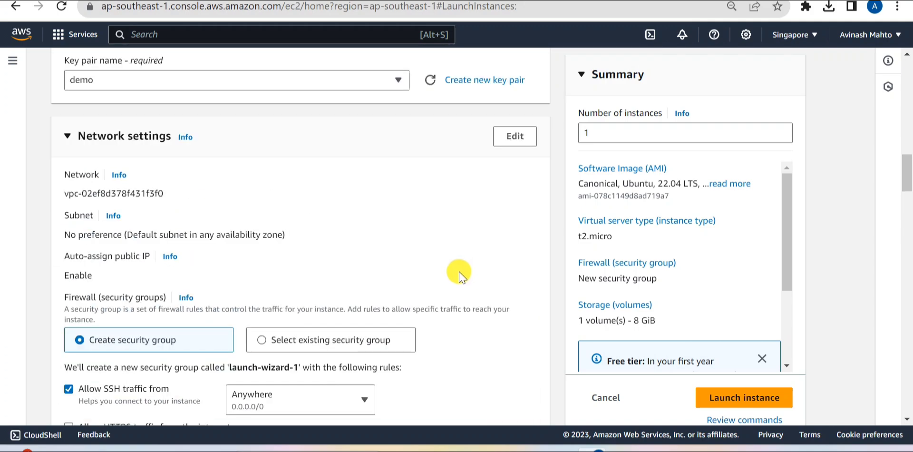
{"action": "scroll", "scroll_direction": "down", "scroll_amount": 3}
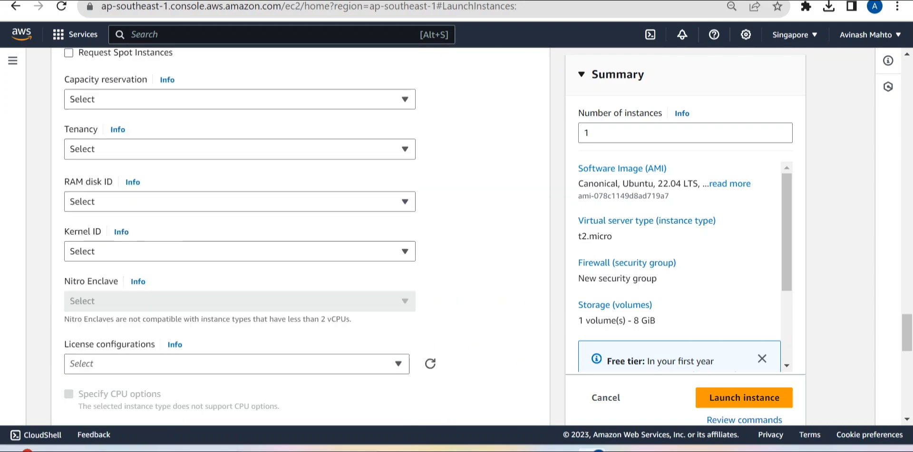
{"action": "mouse_move", "coordinate": [342, 202]}
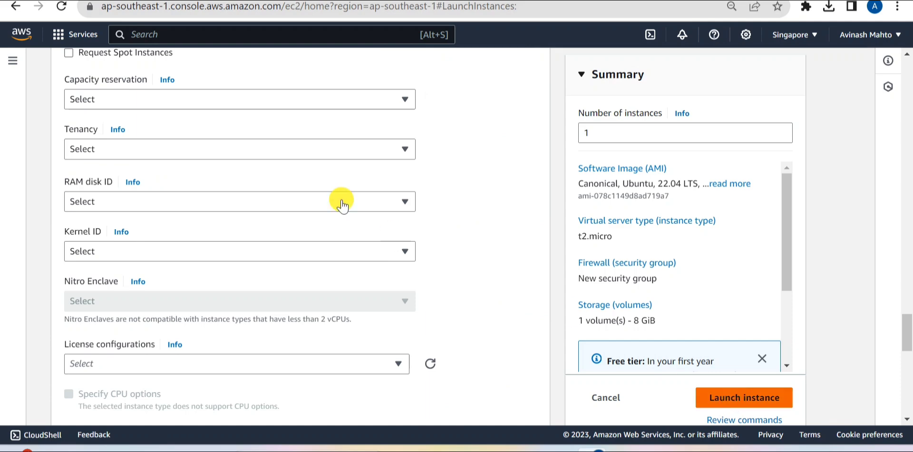
{"action": "left_click", "coordinate": [742, 397]}
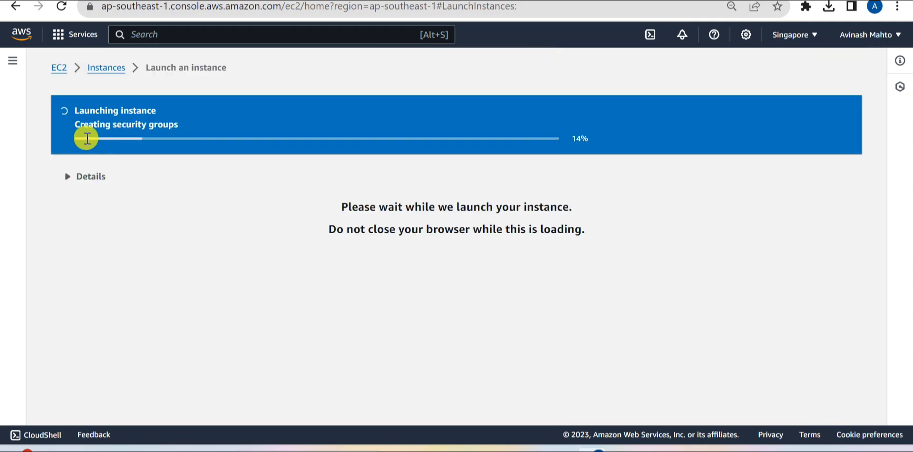
{"action": "mouse_move", "coordinate": [316, 240]}
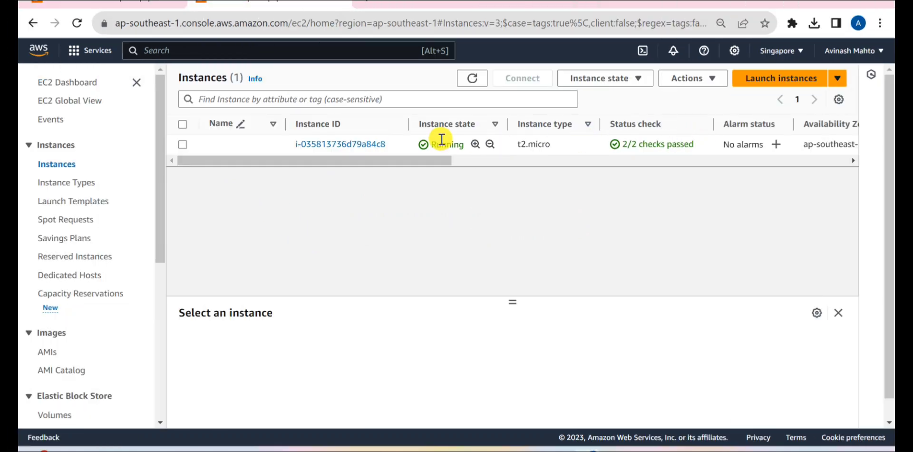
{"action": "mouse_move", "coordinate": [630, 148]}
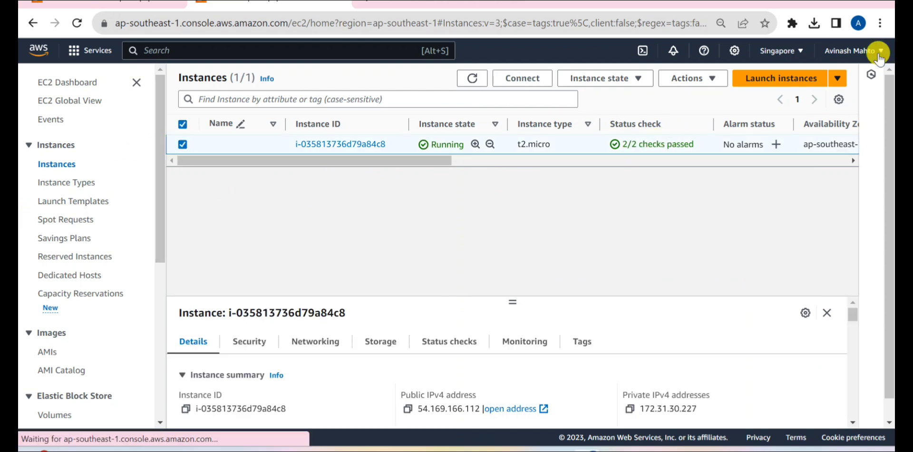
- Set the instance's IAM role to SSM-Role-EC2 and save the update
{"action": "left_click", "coordinate": [691, 77]}
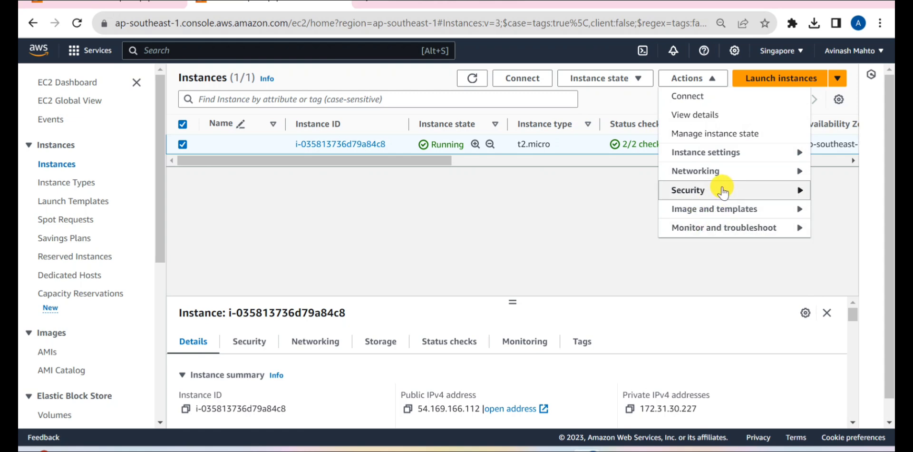
{"action": "left_click", "coordinate": [573, 227]}
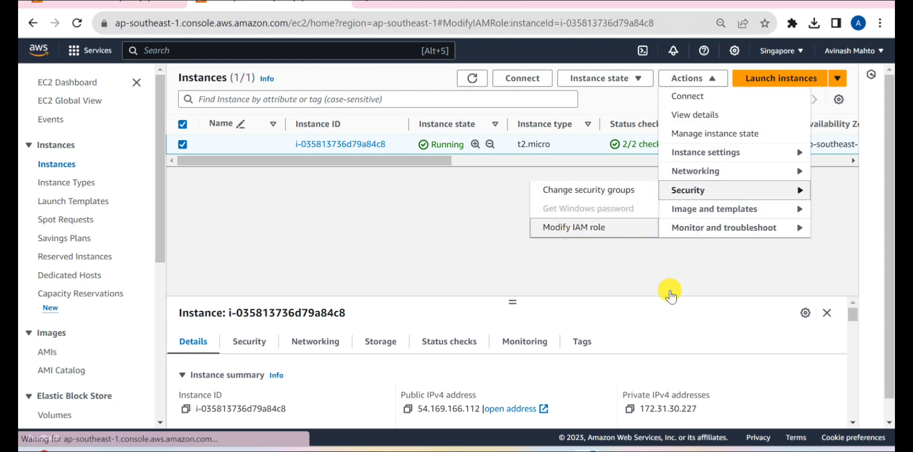
{"action": "left_click", "coordinate": [573, 226]}
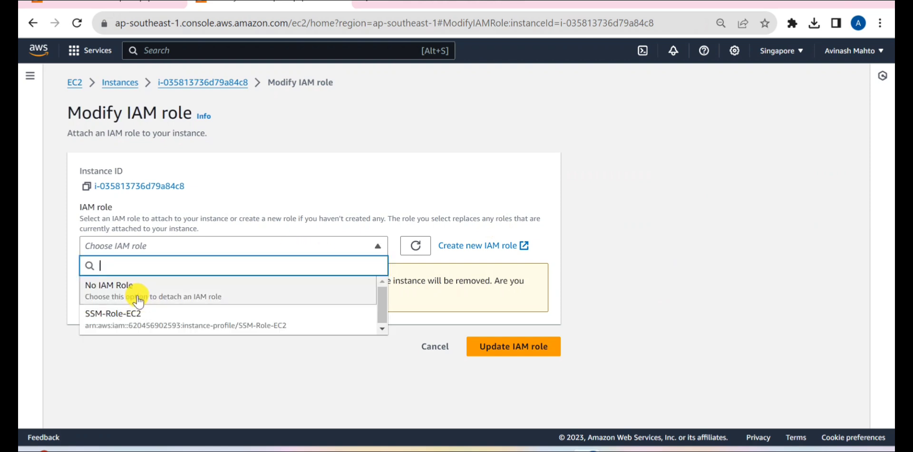
{"action": "left_click", "coordinate": [113, 314]}
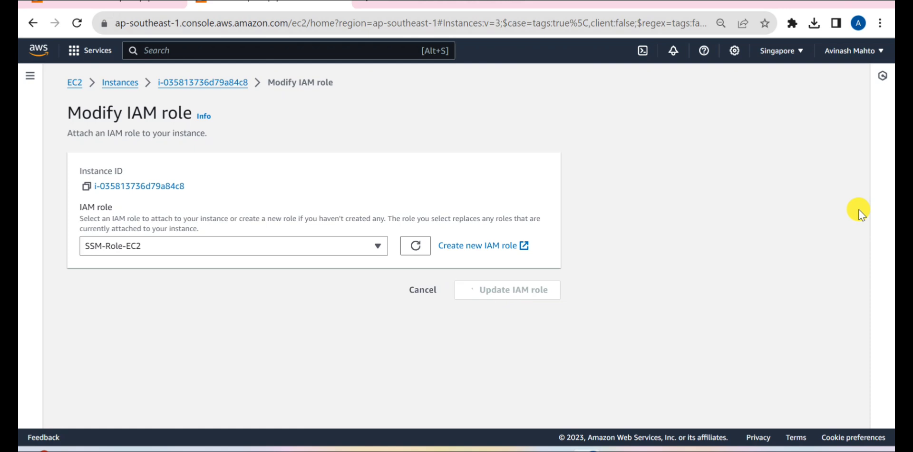
{"action": "left_click", "coordinate": [506, 289]}
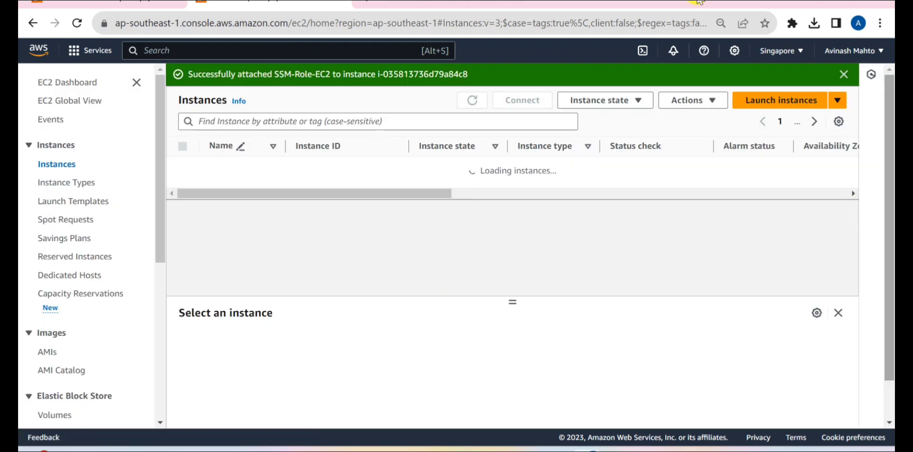
{"action": "left_click", "coordinate": [692, 99]}
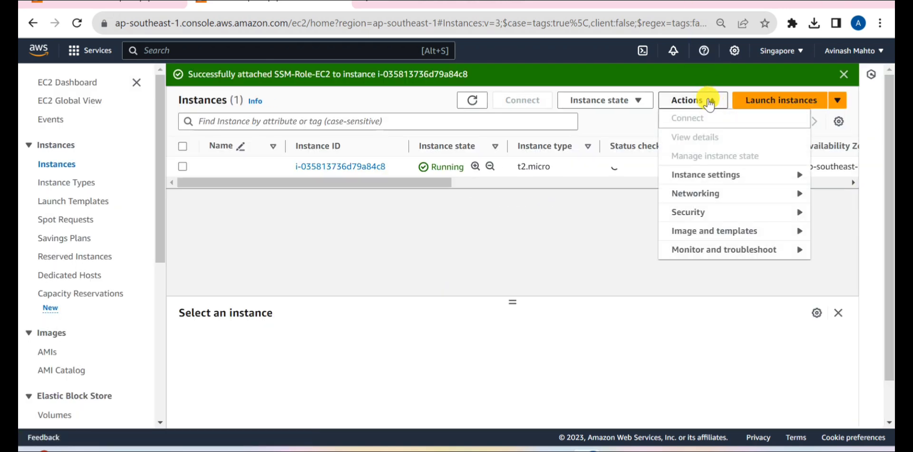
{"action": "mouse_move", "coordinate": [731, 249]}
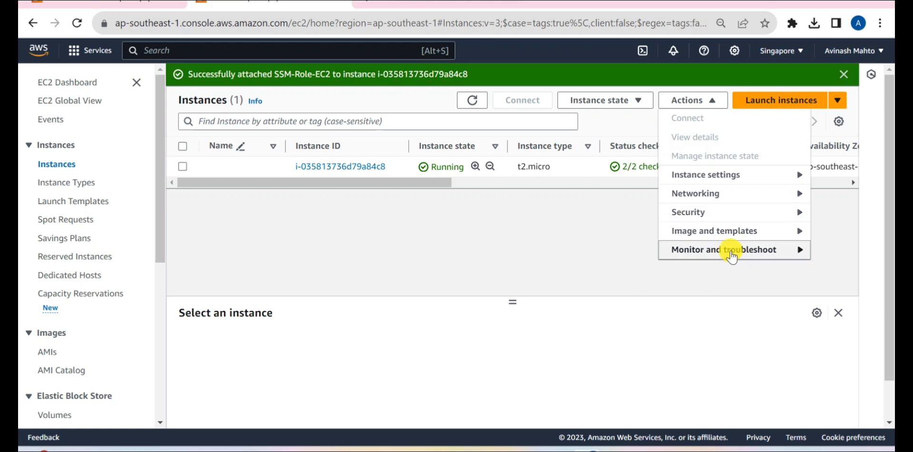
{"action": "mouse_move", "coordinate": [687, 211]}
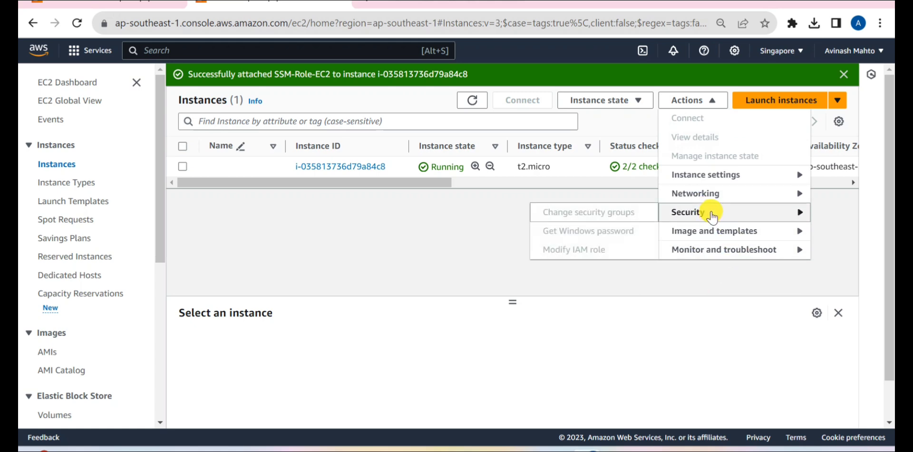
{"action": "mouse_move", "coordinate": [705, 175]}
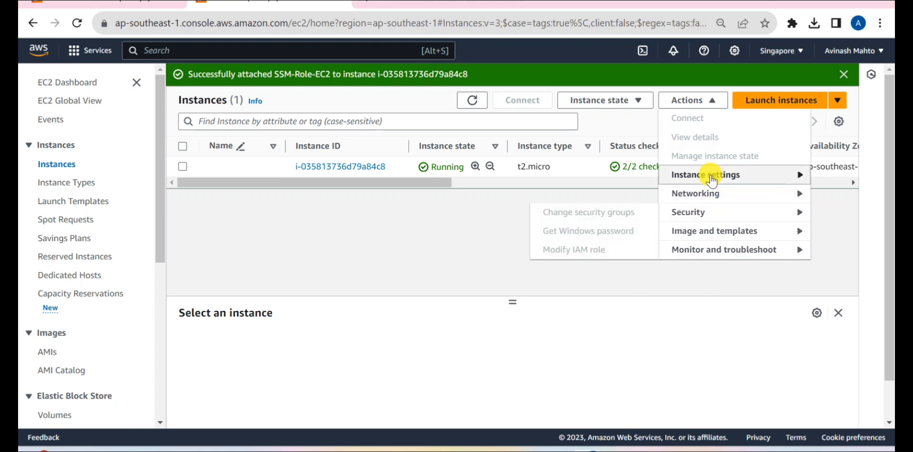
{"action": "mouse_move", "coordinate": [695, 192]}
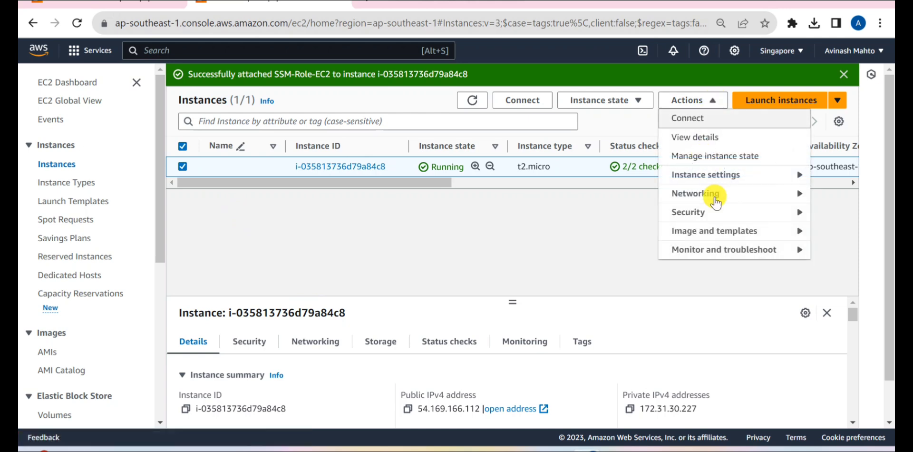
{"action": "mouse_move", "coordinate": [689, 212]}
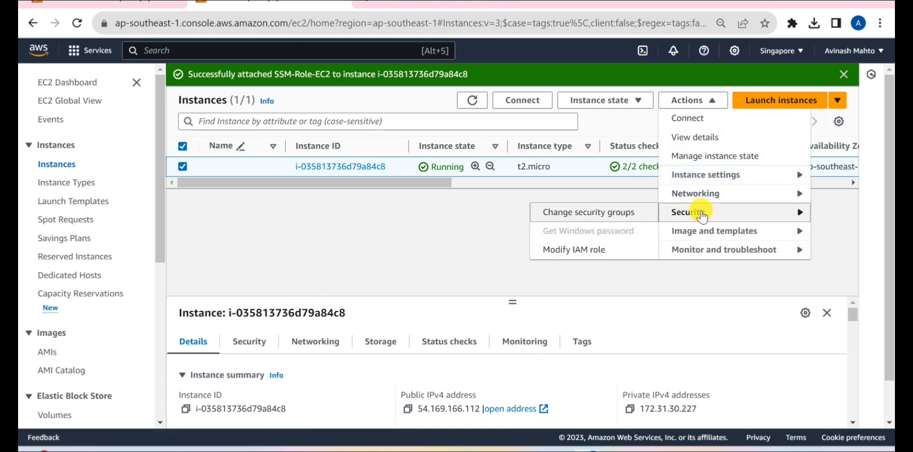
{"action": "mouse_move", "coordinate": [705, 174]}
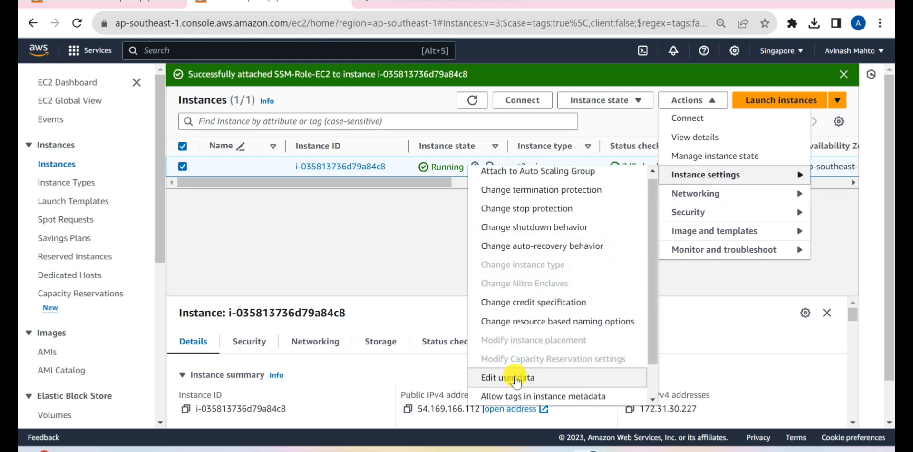
{"action": "left_click", "coordinate": [507, 376]}
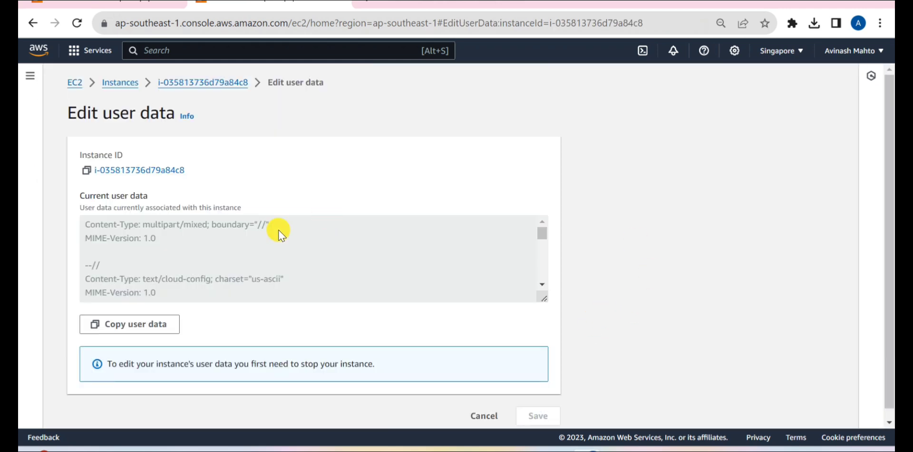
{"action": "scroll", "scroll_direction": "down", "scroll_amount": 3}
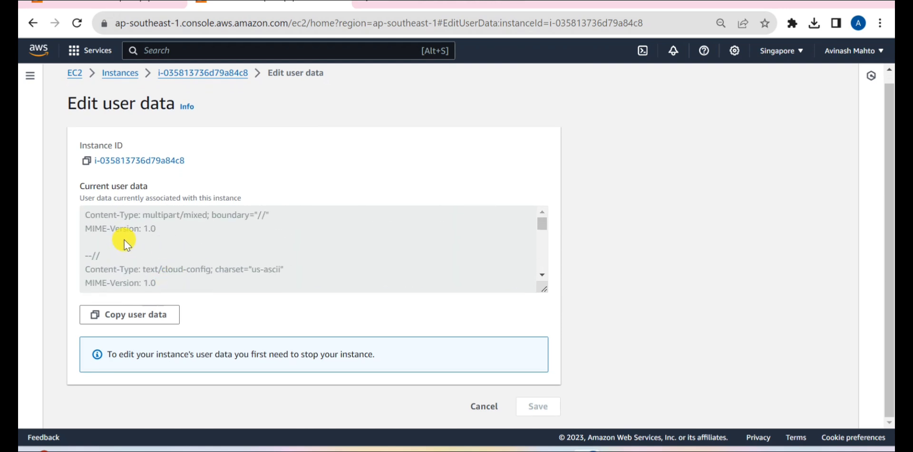
{"action": "scroll", "scroll_direction": "down", "scroll_amount": 3}
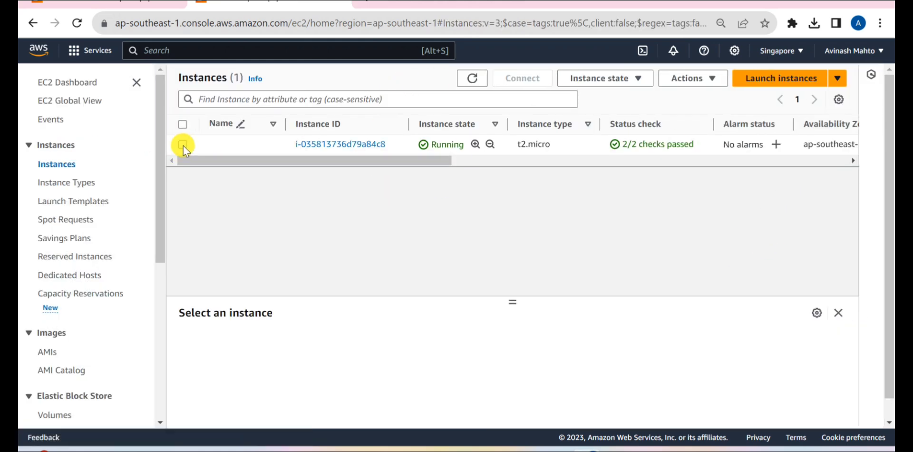
{"action": "left_click", "coordinate": [182, 144]}
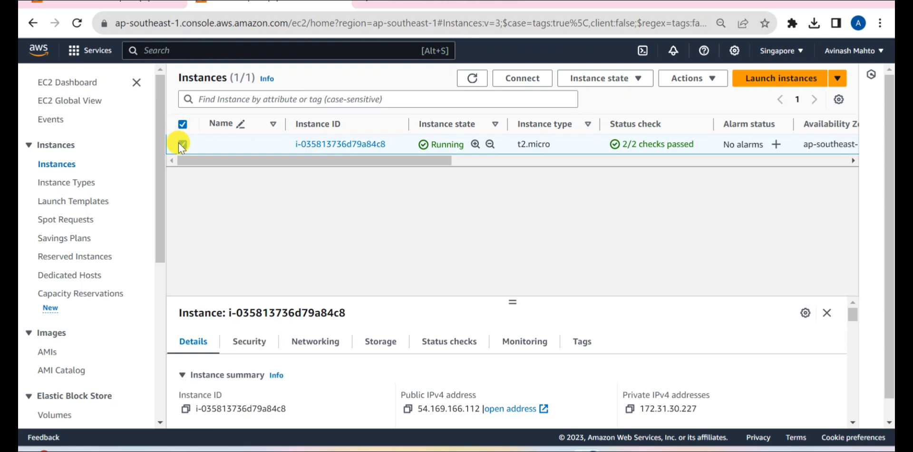
{"action": "left_click", "coordinate": [521, 78]}
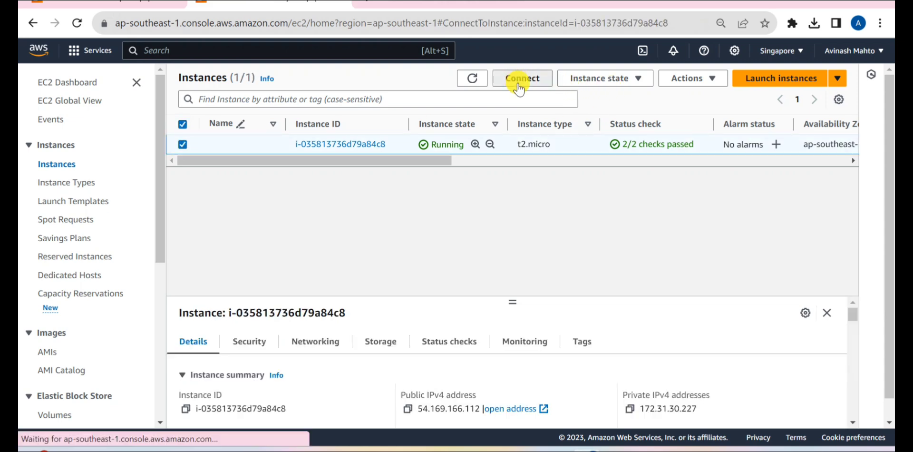
{"action": "left_click", "coordinate": [520, 78]}
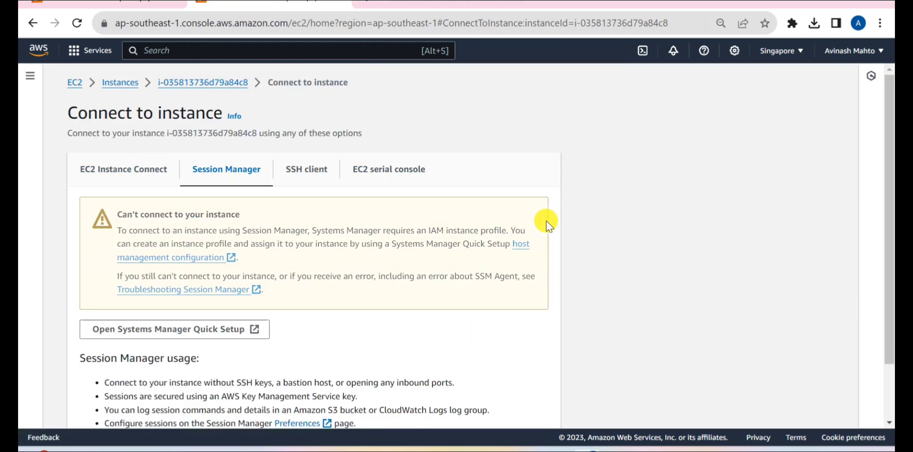
{"action": "scroll", "scroll_direction": "down", "scroll_amount": 3}
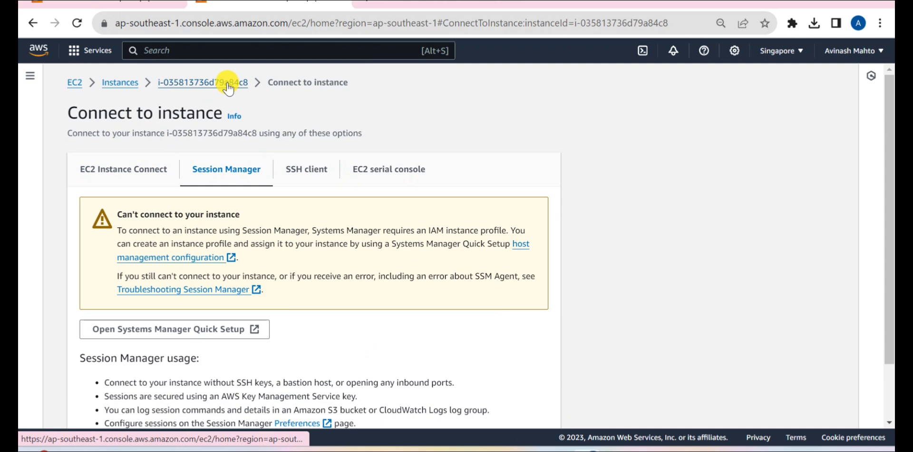
{"action": "left_click", "coordinate": [202, 82]}
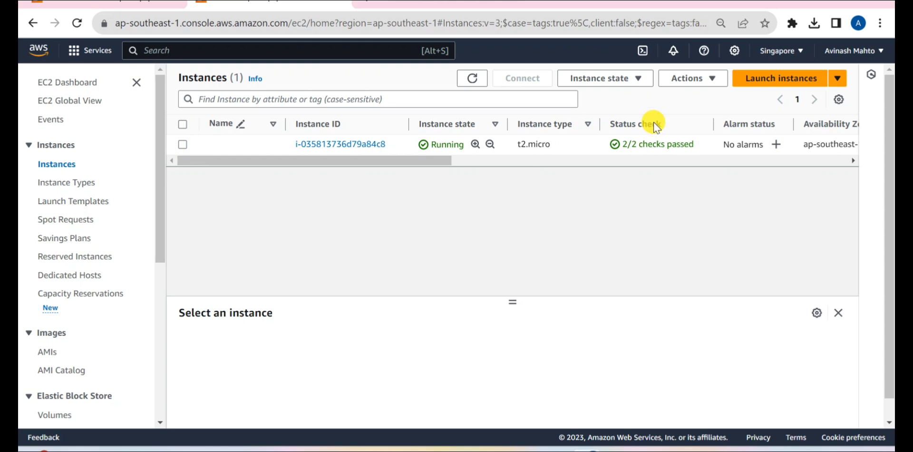
- Select the t2.micro instance and confirm a reboot from Instance state
{"action": "left_click", "coordinate": [182, 144]}
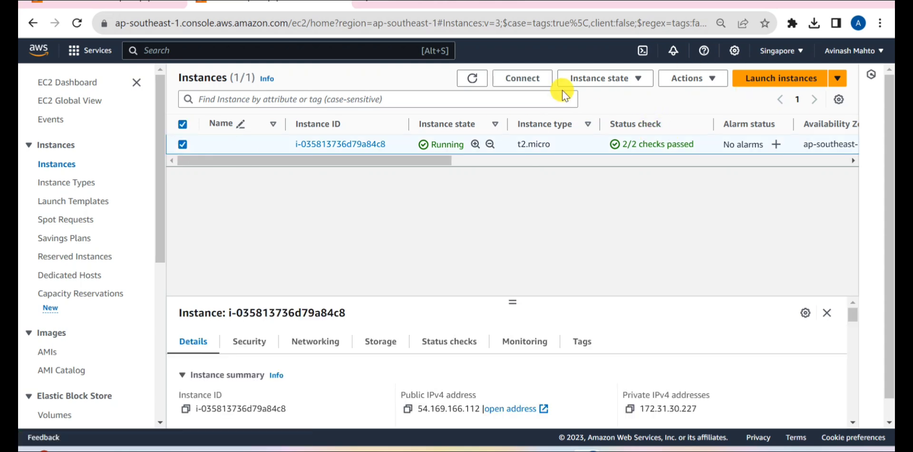
{"action": "left_click", "coordinate": [604, 78]}
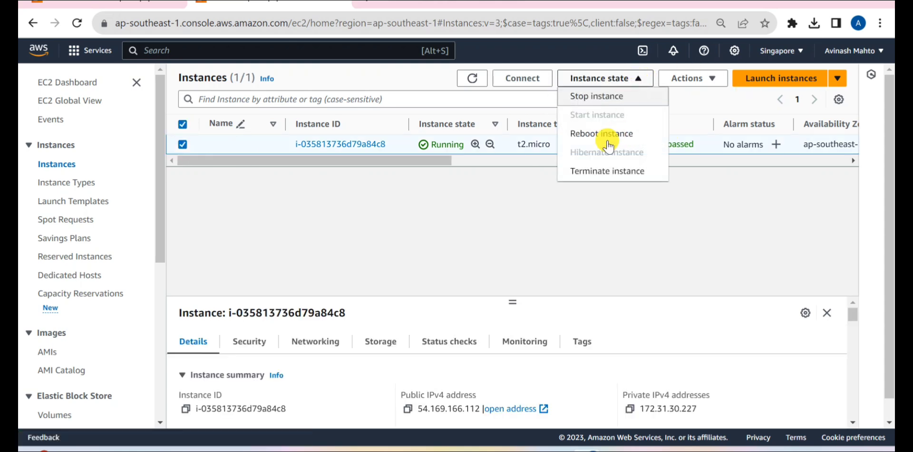
{"action": "left_click", "coordinate": [600, 133]}
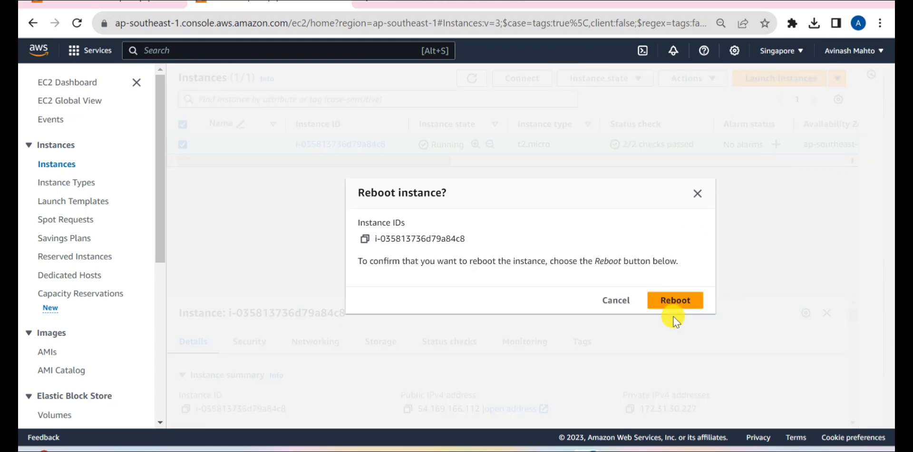
{"action": "left_click", "coordinate": [675, 299]}
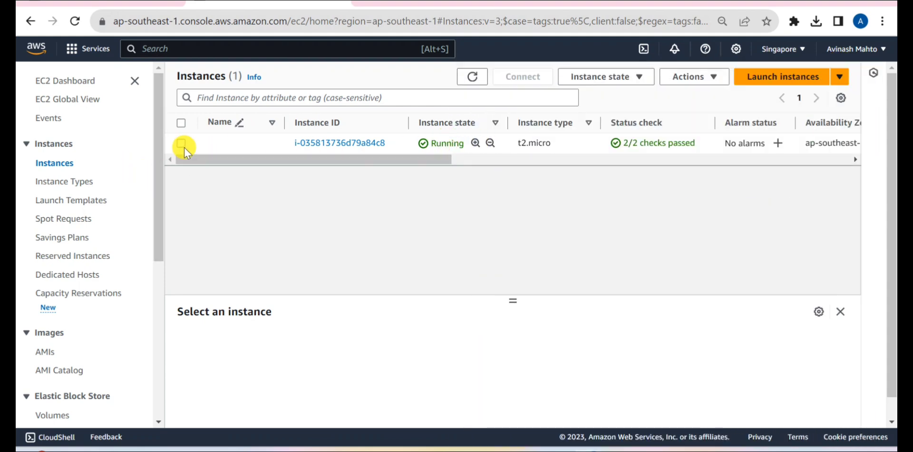
- Connect to the rebooted instance through the Session Manager browser terminal
{"action": "left_click", "coordinate": [181, 142]}
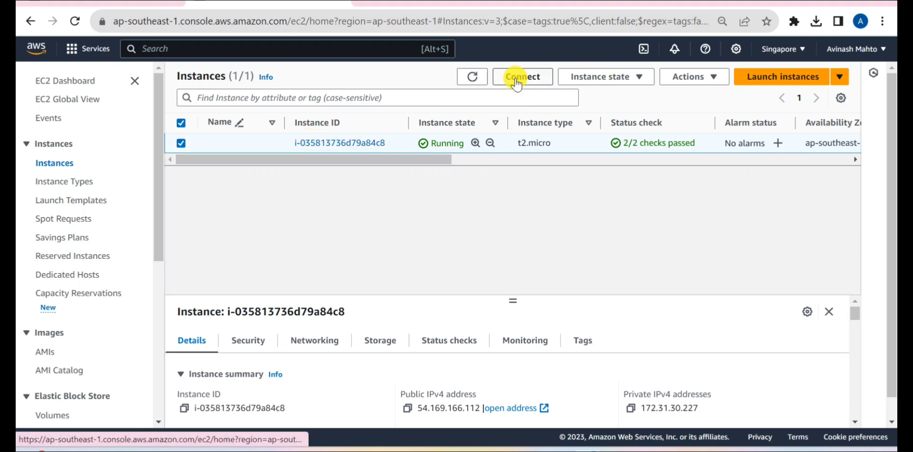
{"action": "left_click", "coordinate": [521, 76]}
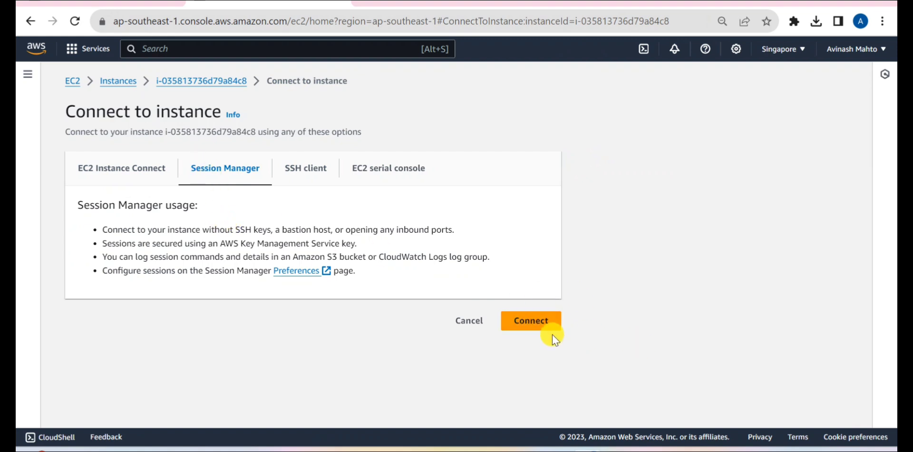
{"action": "left_click", "coordinate": [529, 320]}
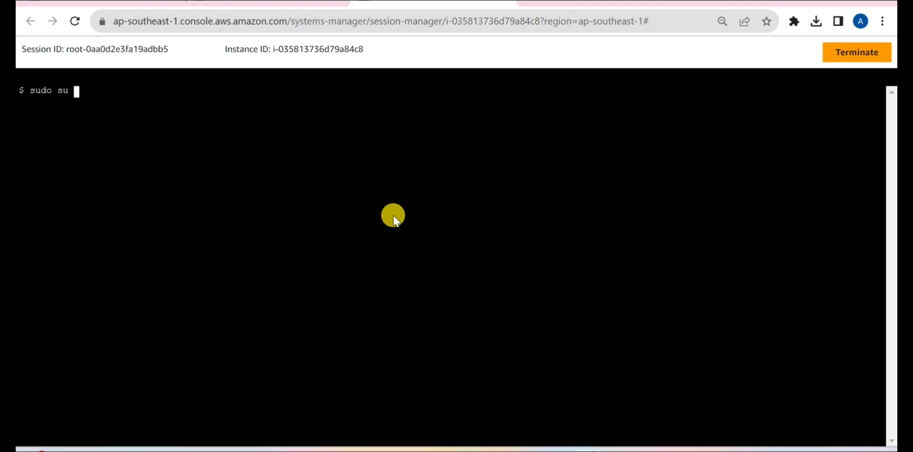
- Run sudo su - to get a root shell, then check the working directory with pwd
{"action": "key", "text": "Enter"}
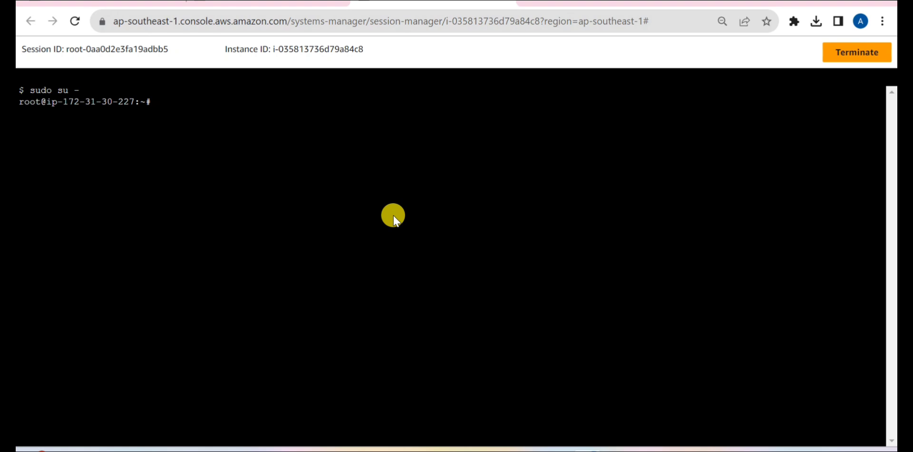
{"action": "type", "text": "owd"}
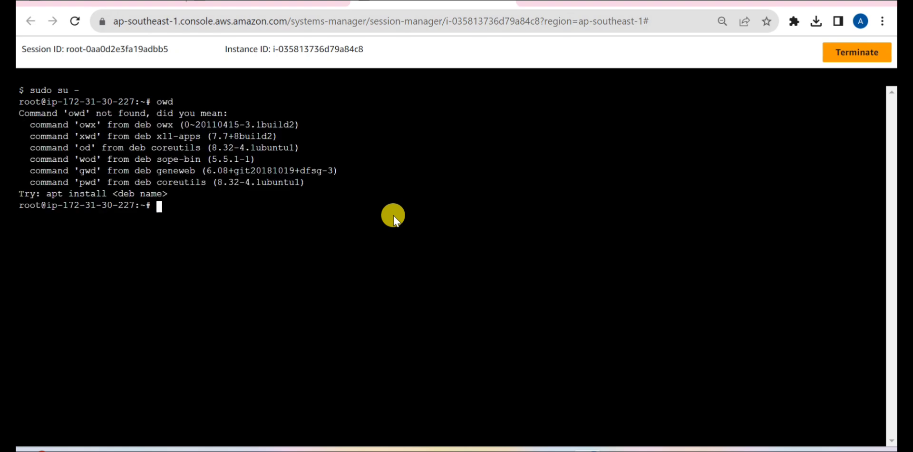
{"action": "type", "text": "pwd"}
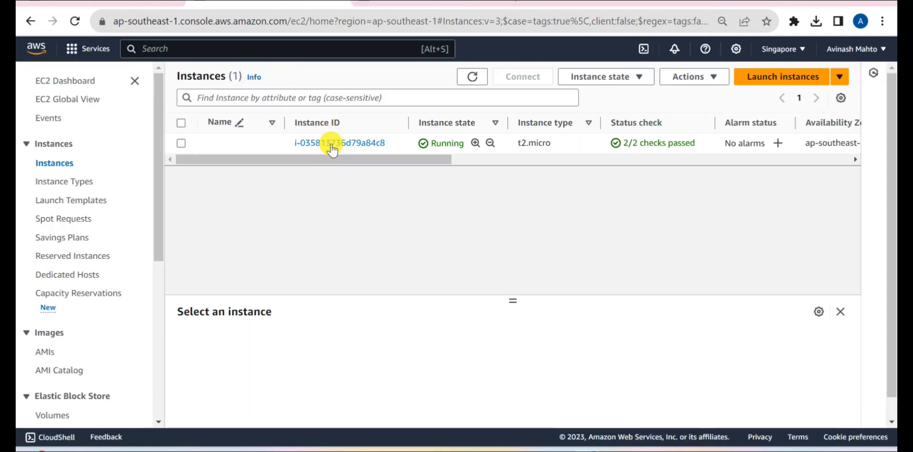
{"action": "mouse_move", "coordinate": [523, 297]}
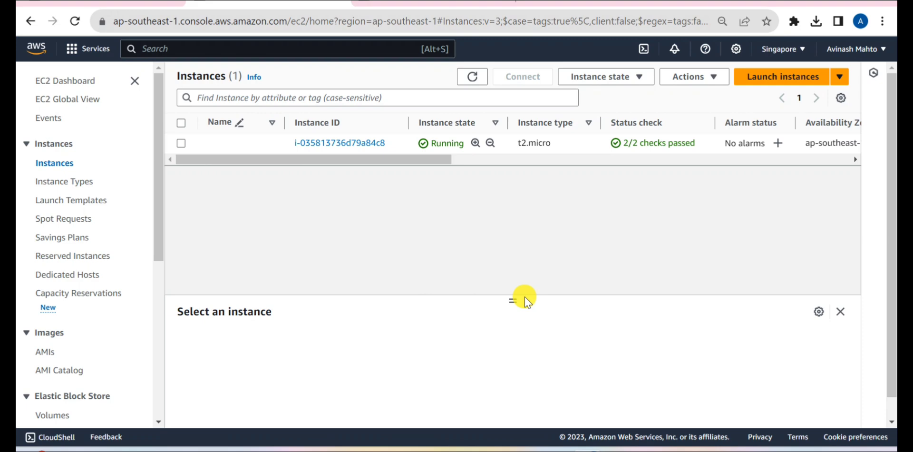
{"action": "mouse_move", "coordinate": [457, 207]}
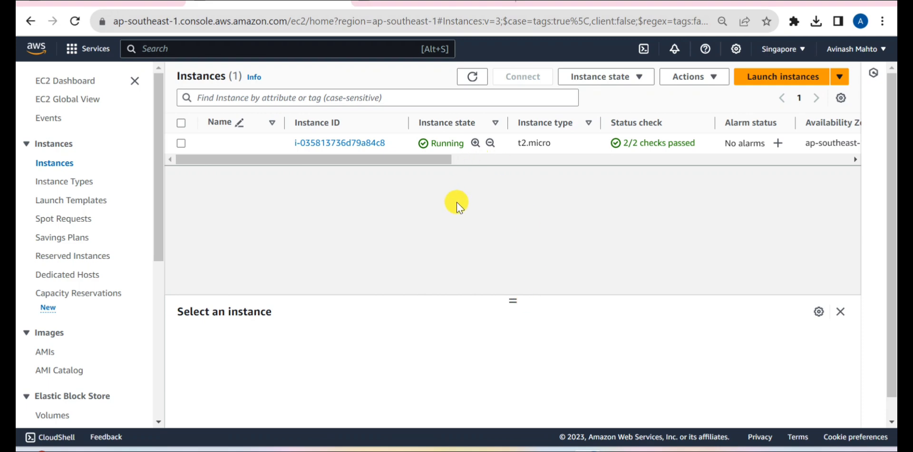